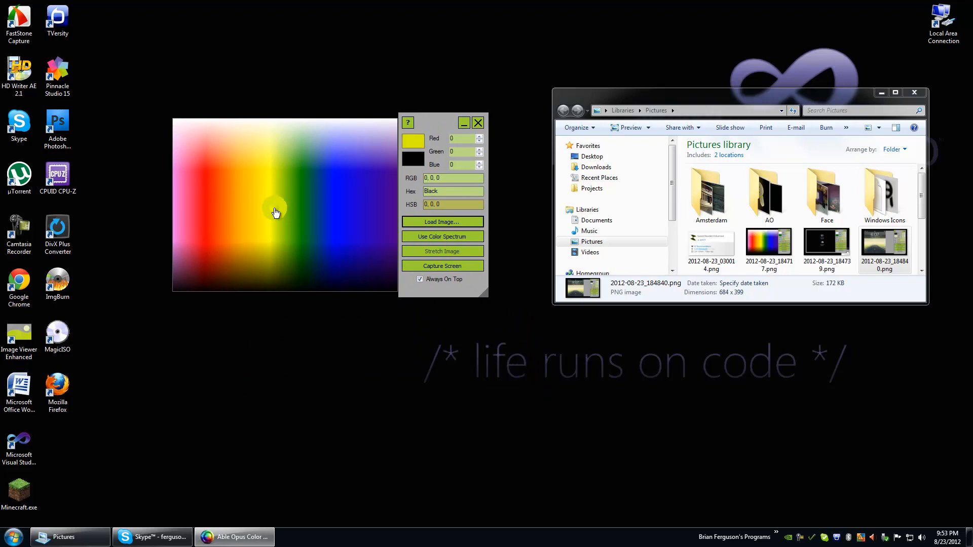
pyautogui.moveTo(268, 243)
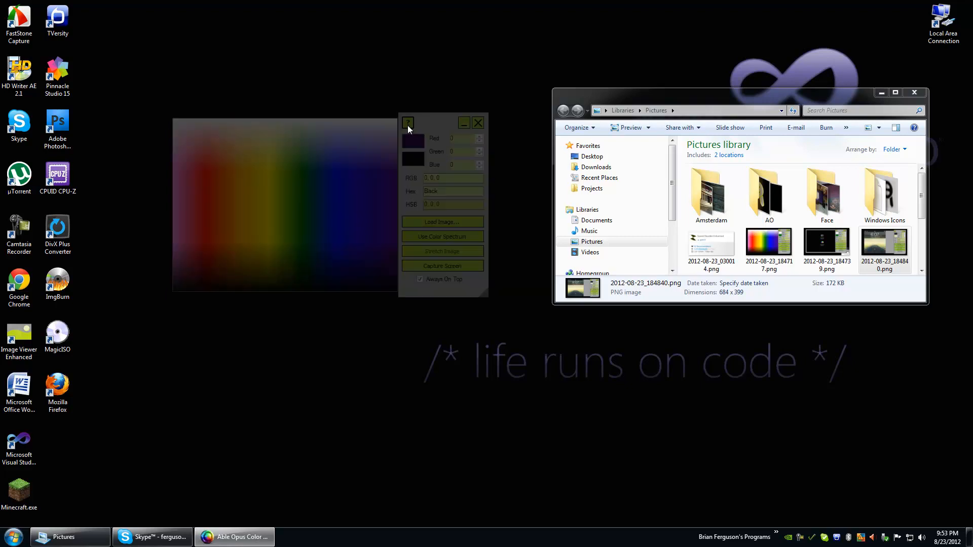
# View the About info, then sample purple, bright blue and dark blue (29, 0, 118) from the spectrum
pyautogui.click(408, 122)
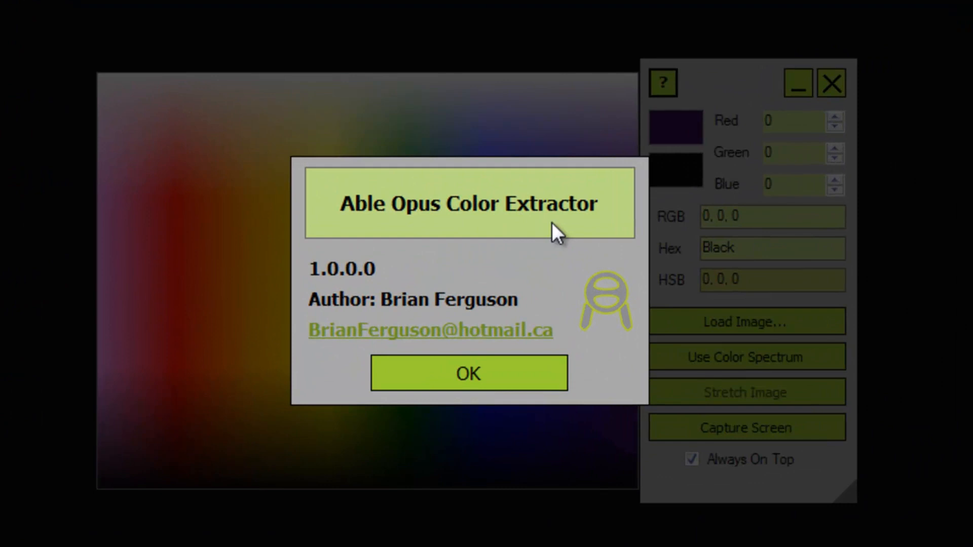
pyautogui.click(468, 373)
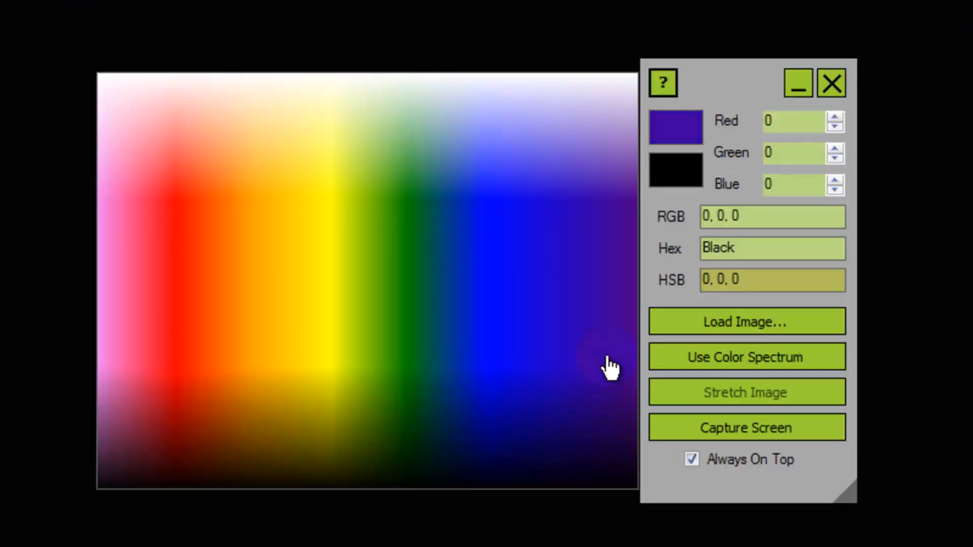
pyautogui.click(394, 313)
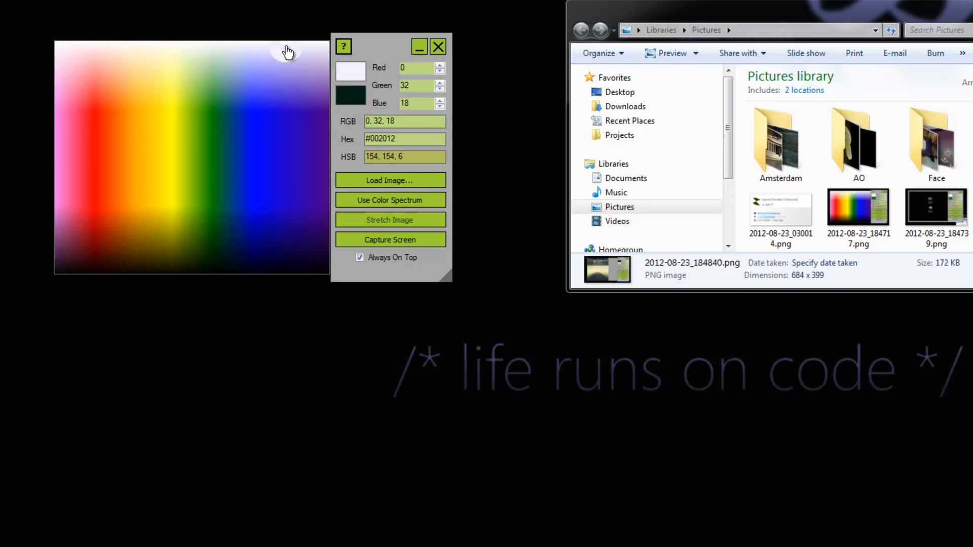
pyautogui.moveTo(64, 44)
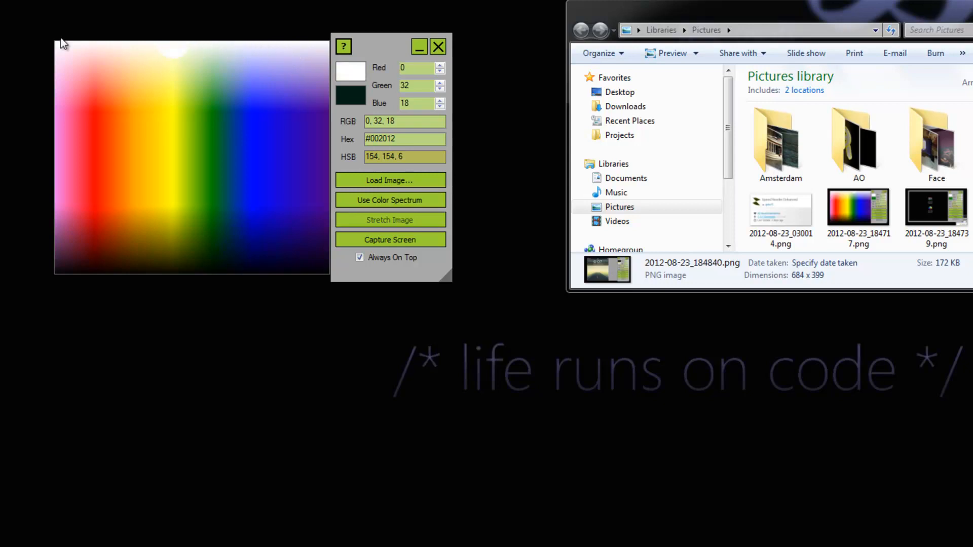
pyautogui.click(305, 209)
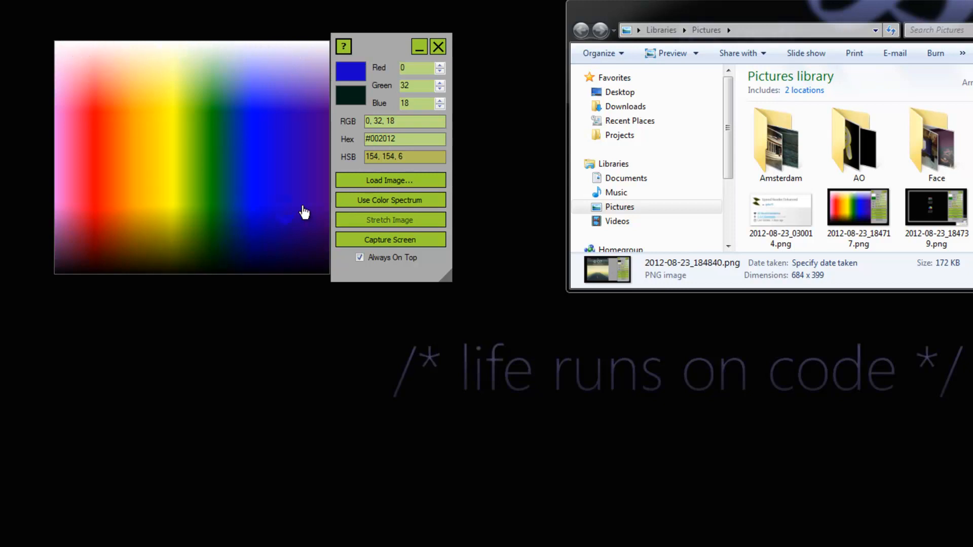
pyautogui.click(227, 235)
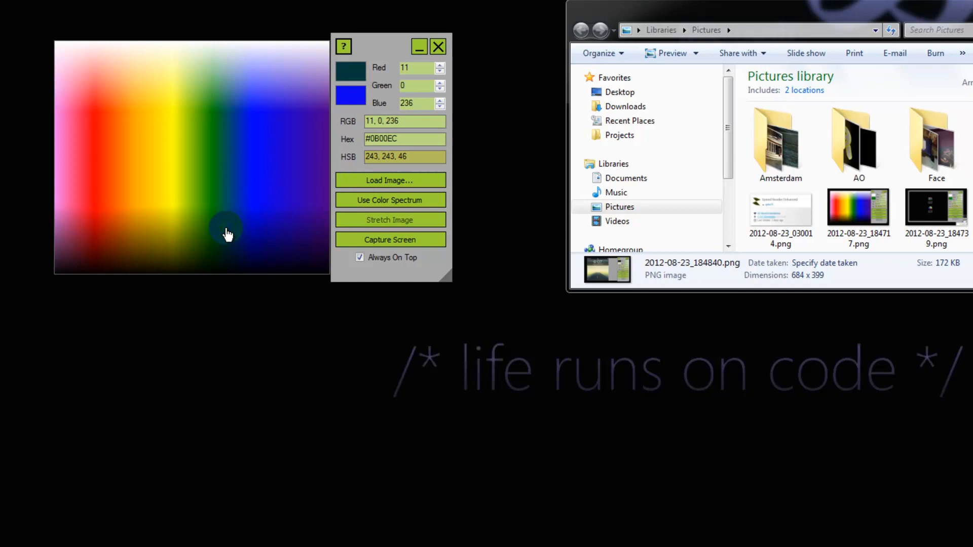
pyautogui.click(276, 93)
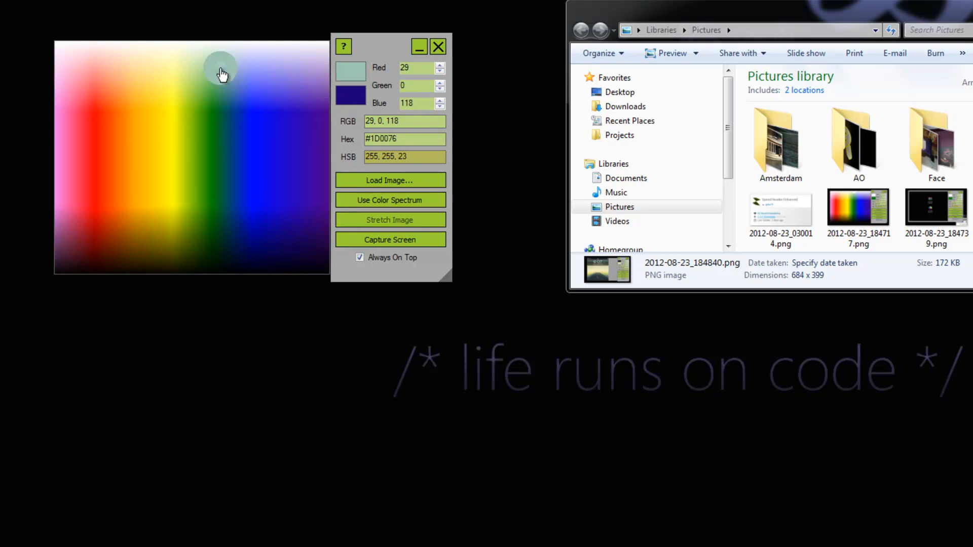
pyautogui.moveTo(235, 144)
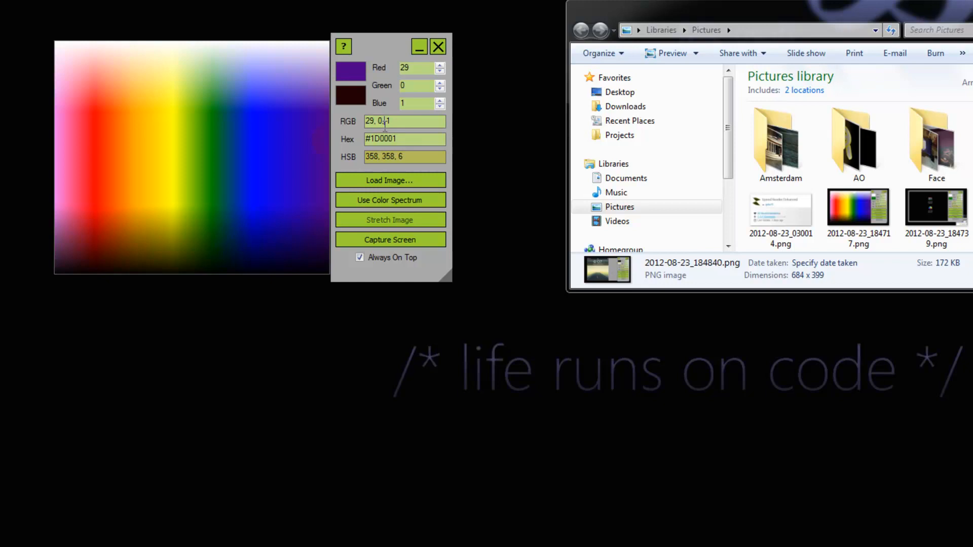
# Raise the Green spin box to 2, giving #1D0201
pyautogui.click(440, 82)
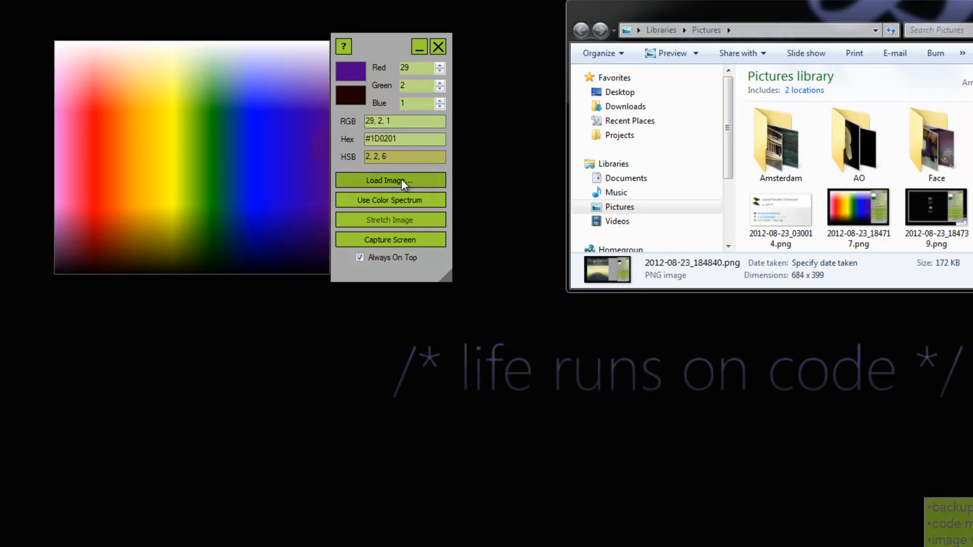
# Load the colour wheel image, stretch it, and sample #ADD235 from it
pyautogui.click(390, 181)
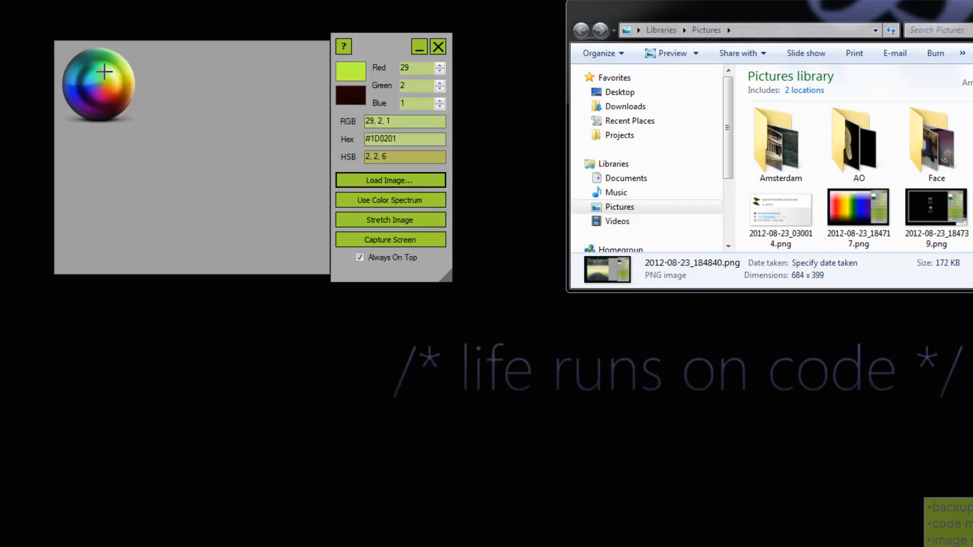
pyautogui.click(103, 103)
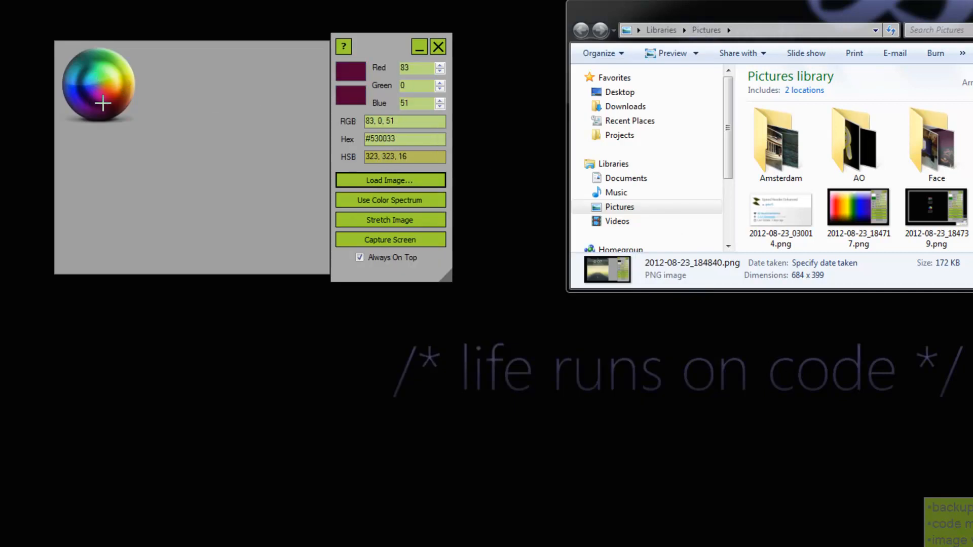
pyautogui.click(390, 219)
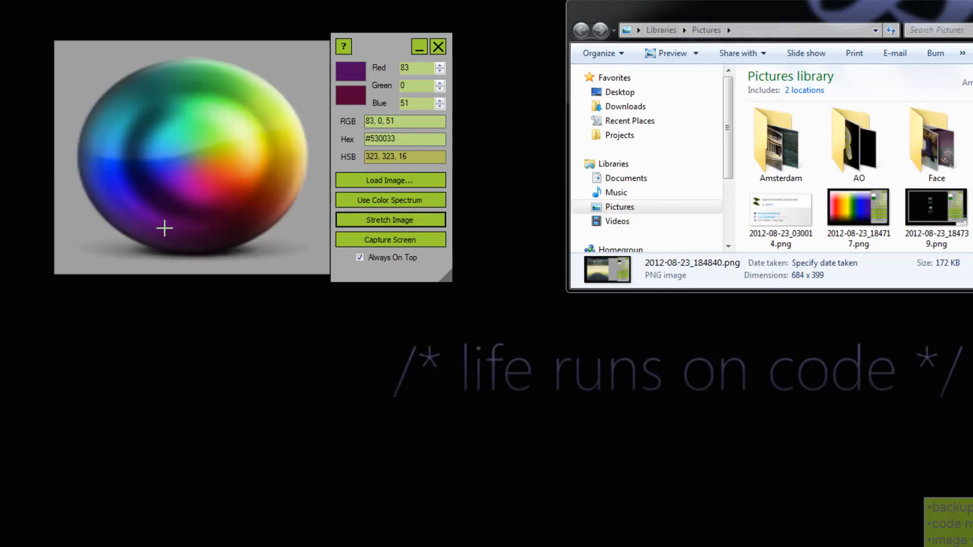
pyautogui.click(390, 240)
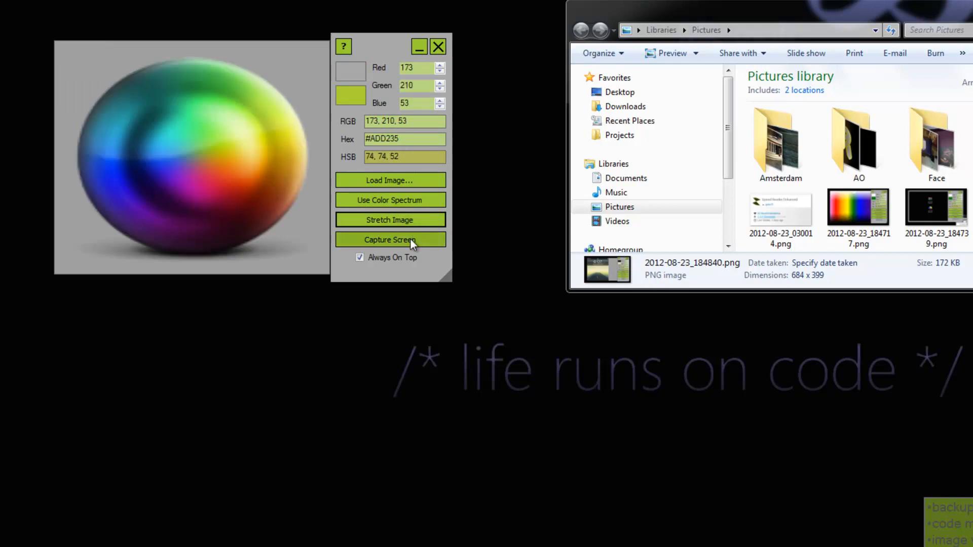
pyautogui.click(389, 240)
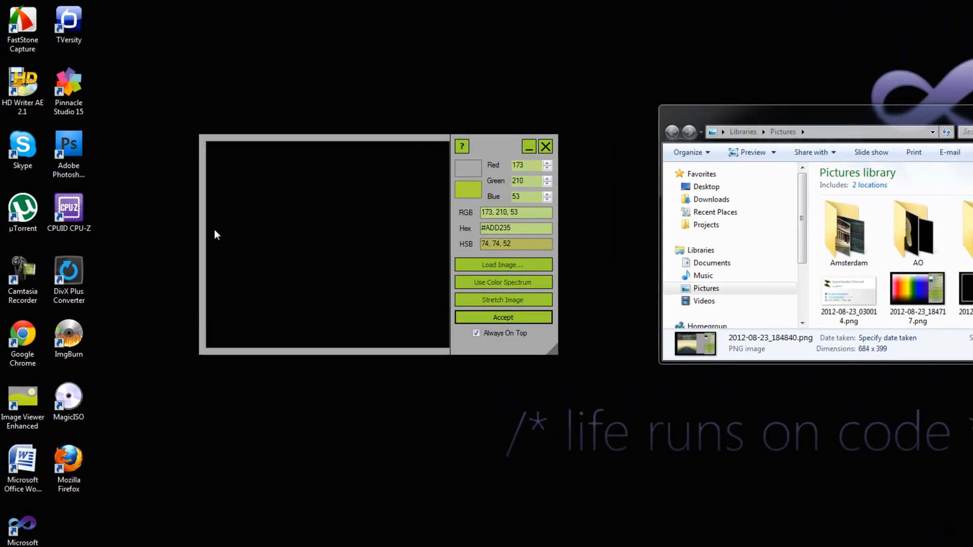
# Drag the capture frame over the Pictures library window
pyautogui.moveTo(503, 146); pyautogui.dragTo(321, 49)
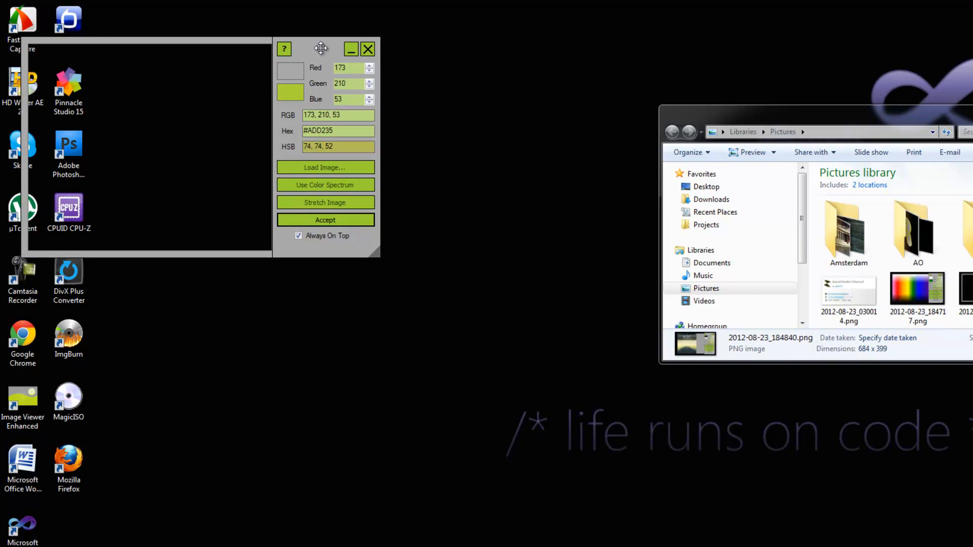
pyautogui.moveTo(321, 49); pyautogui.dragTo(907, 179)
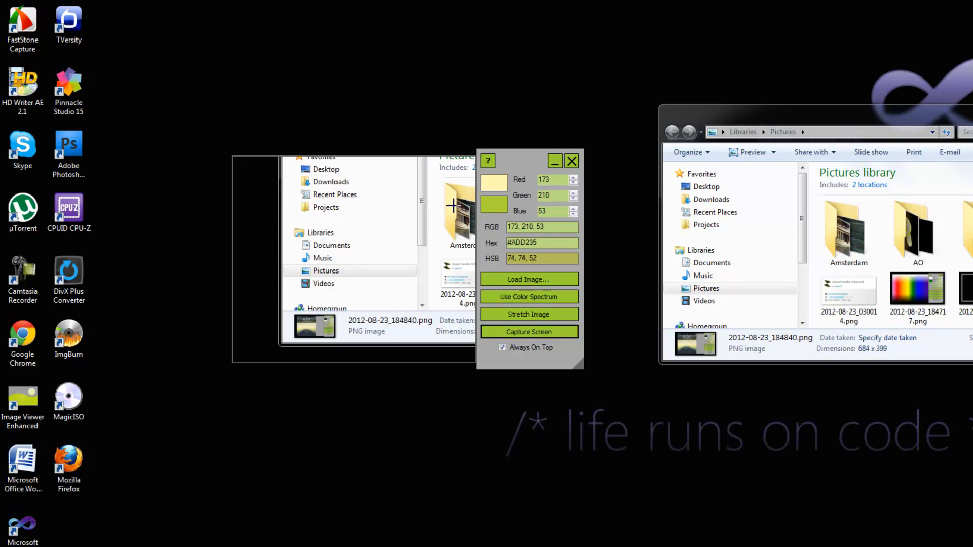
pyautogui.moveTo(414, 171)
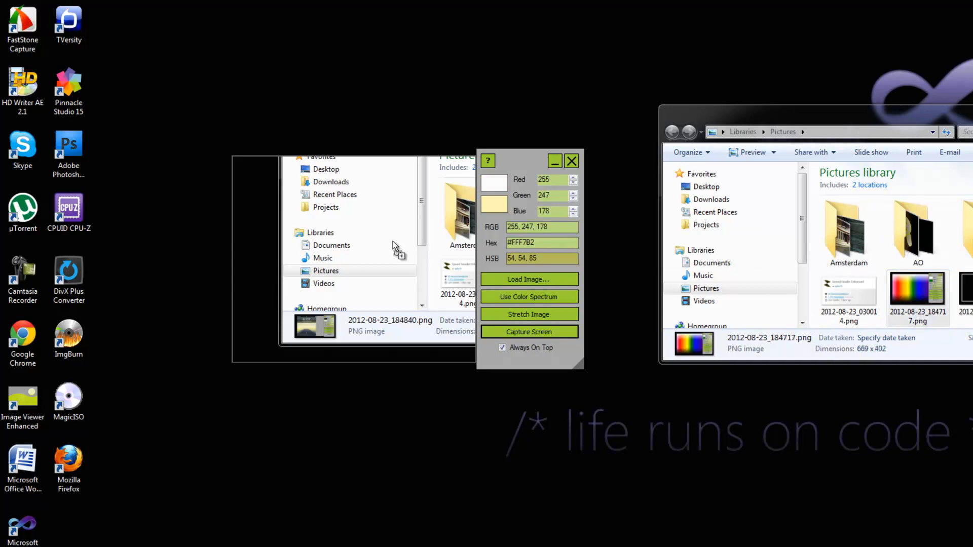
# Load the Speed Reader Enhanced screenshot and sample pale green #A0D095
pyautogui.click(528, 296)
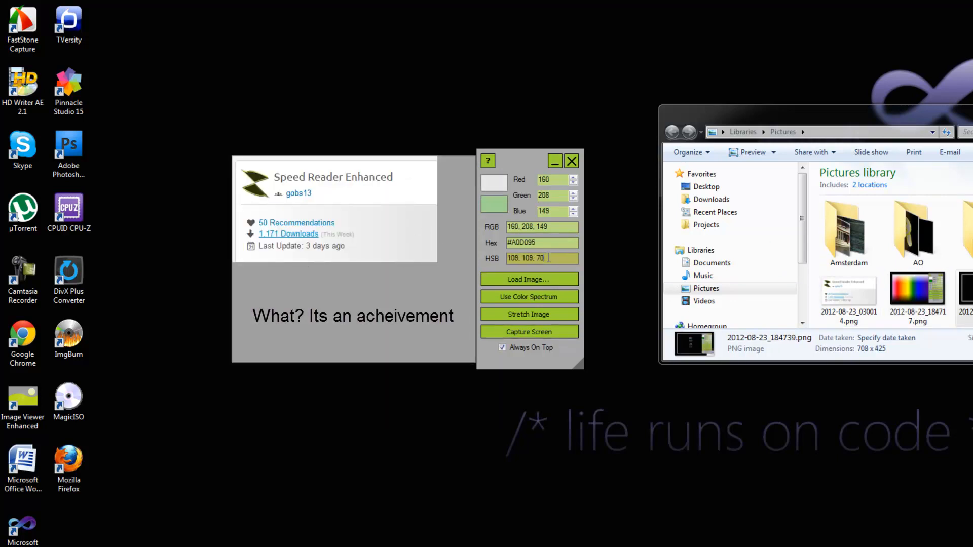
pyautogui.moveTo(550, 258)
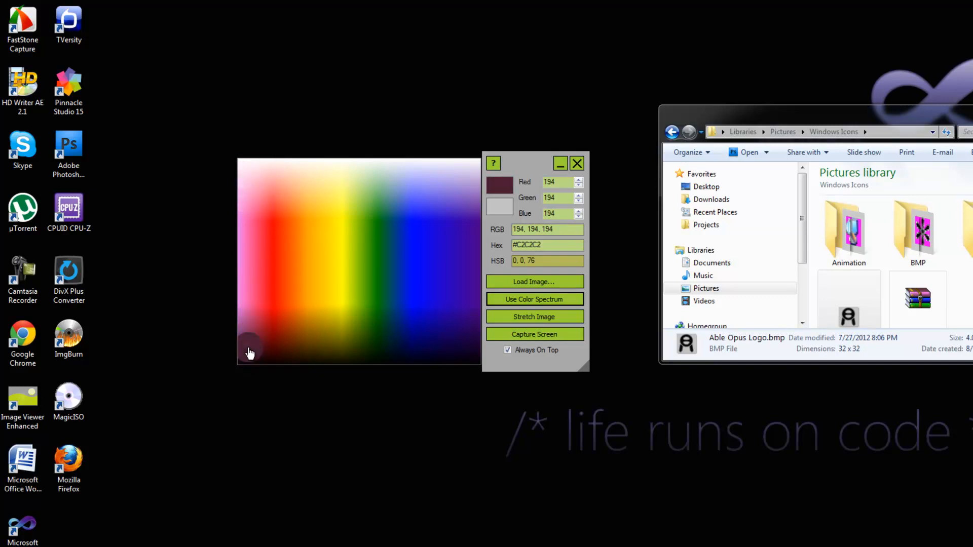
# Open Able Opus Logo.bmp in a second window, which samples black (0, 0, 0)
pyautogui.click(249, 351)
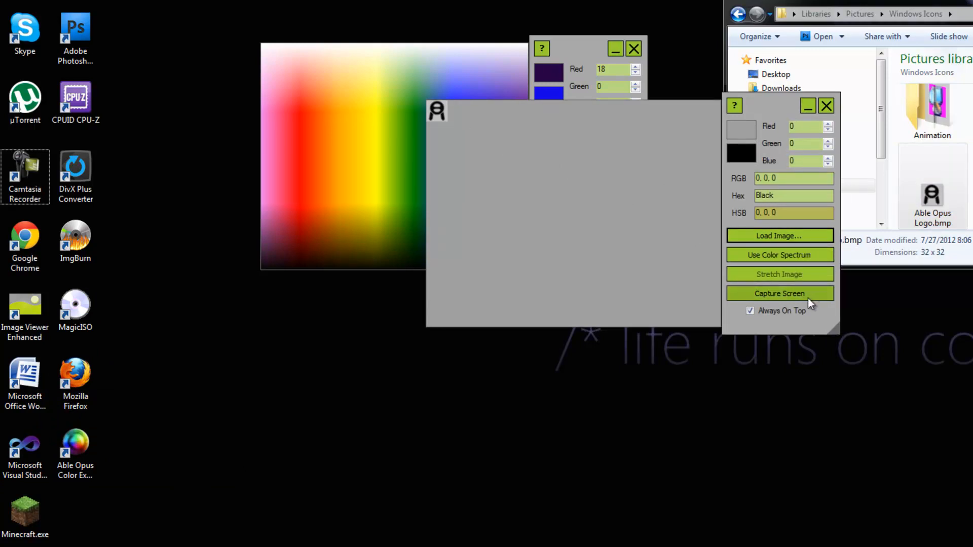
pyautogui.moveTo(780, 236)
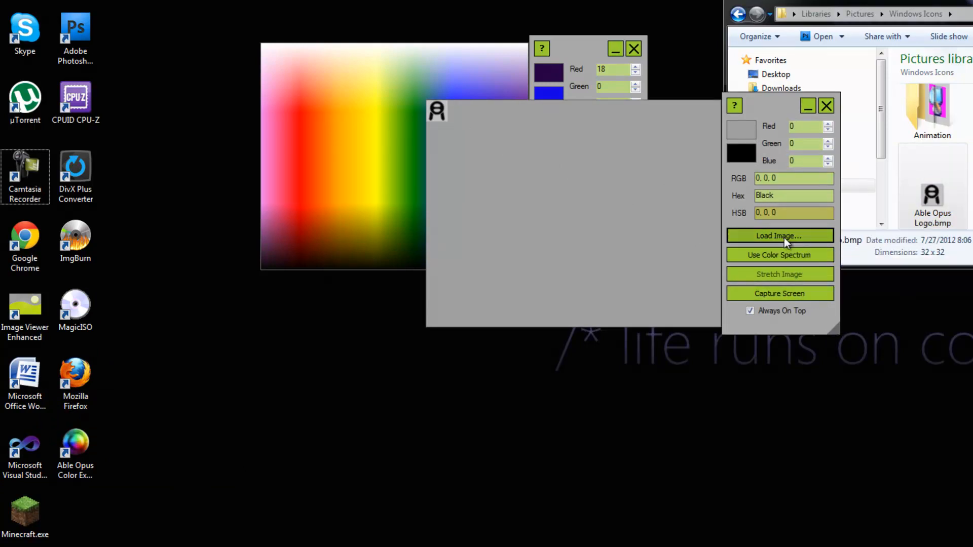